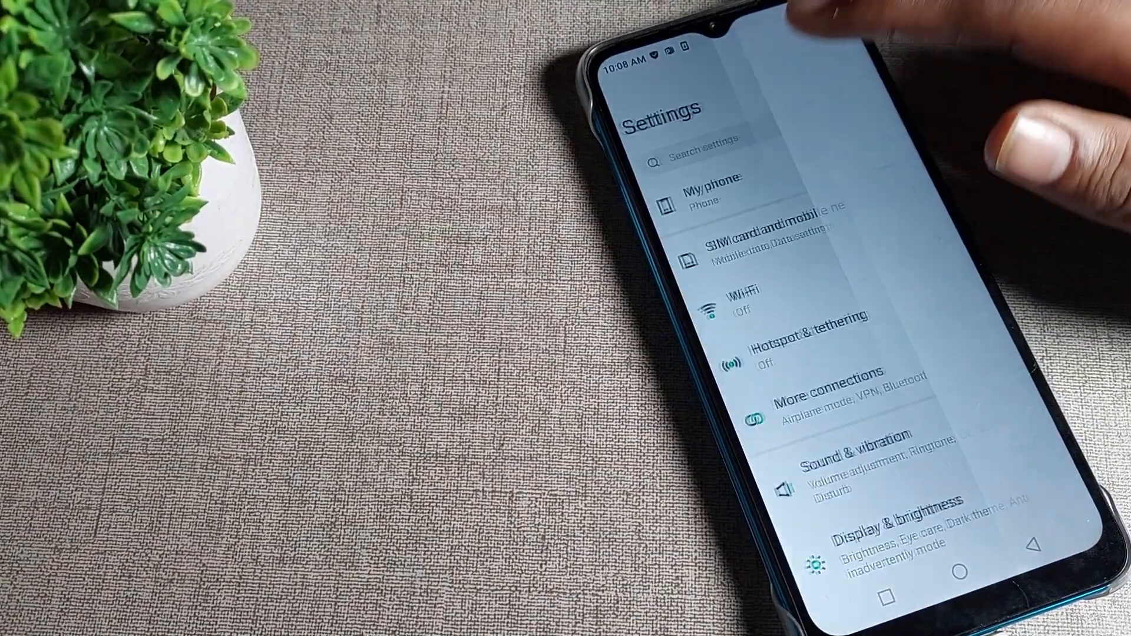
Search Settings for 'Applock' and back out of the empty results.
click(721, 141)
text(Applock)
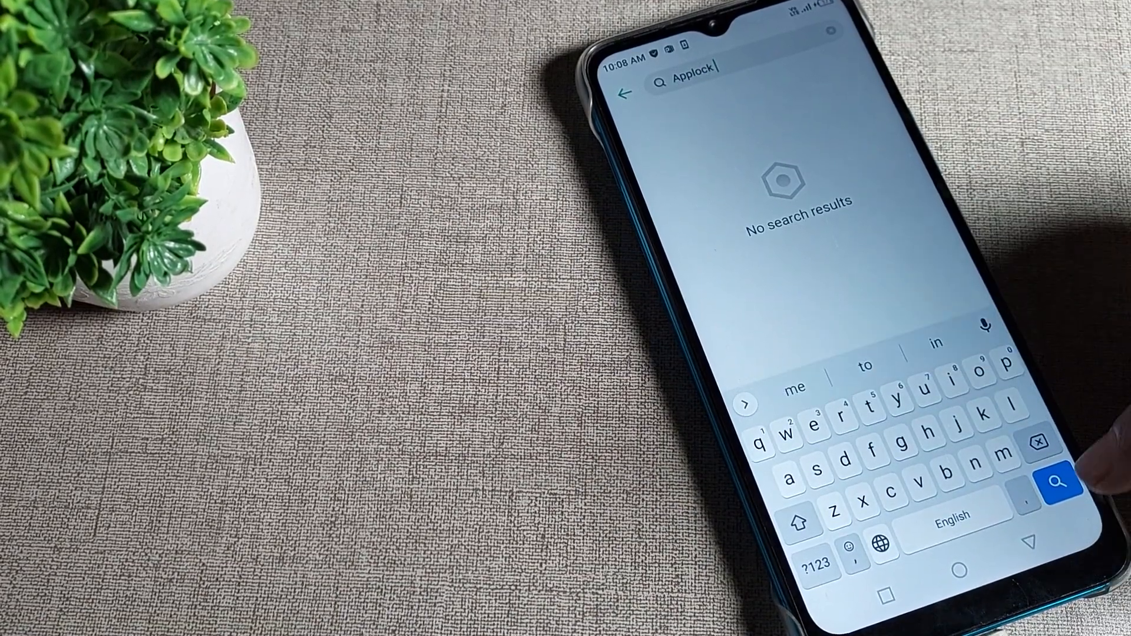
click(1058, 481)
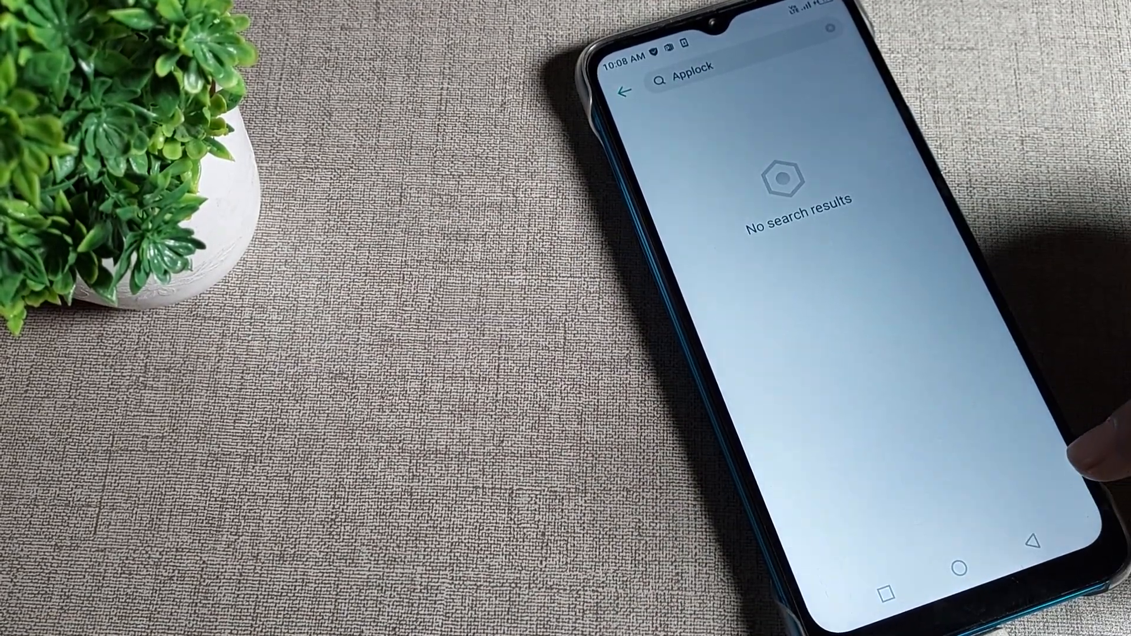
click(630, 92)
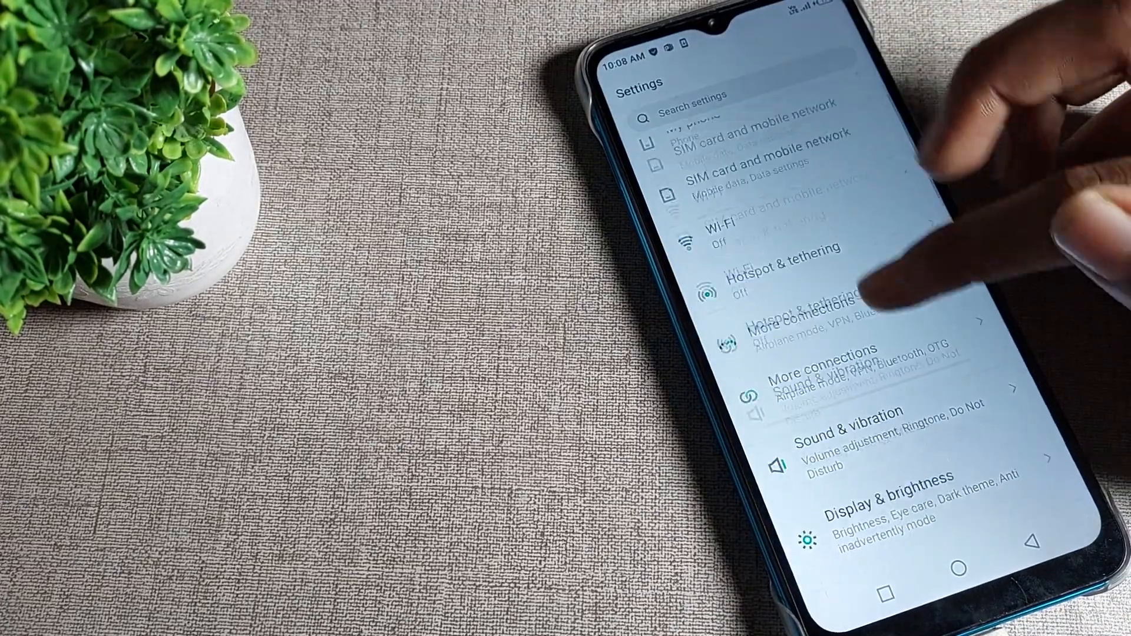
Go into Security to reach the App Lock list of lockable apps.
scroll(down, 3)
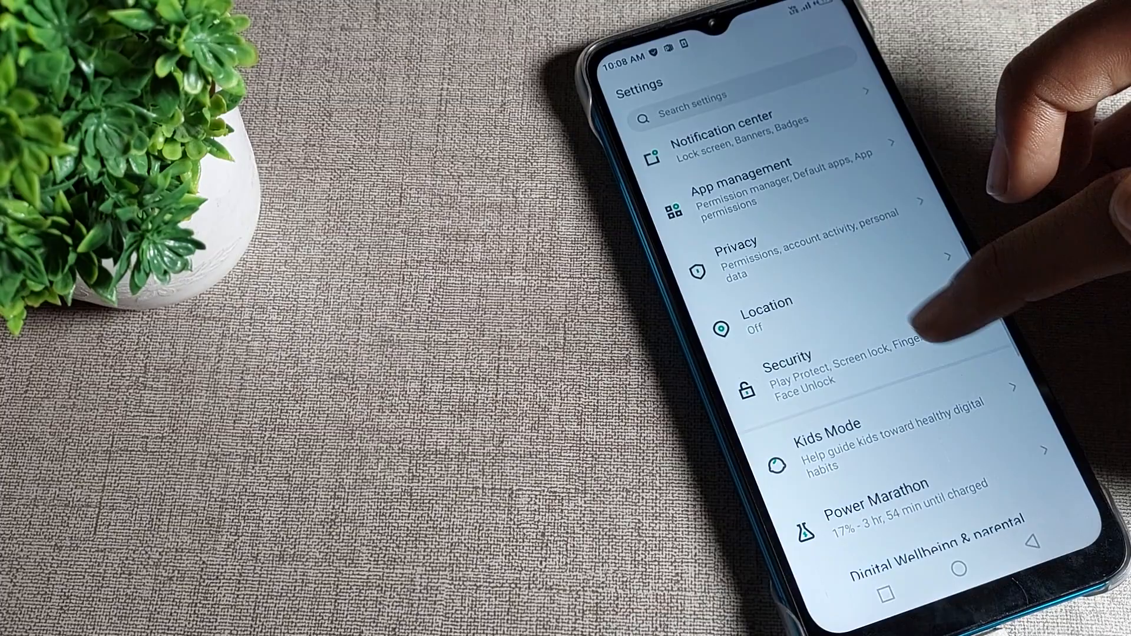
click(790, 374)
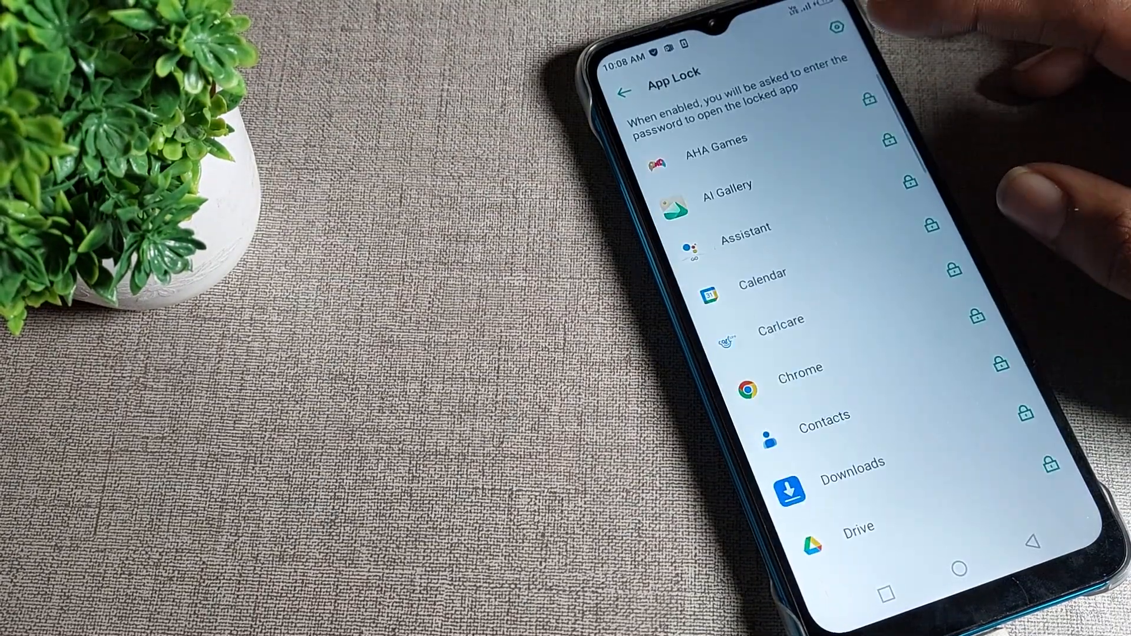
Lock YouTube and another app in the App Lock list, then reach the launcher's app folder.
scroll(down, 3)
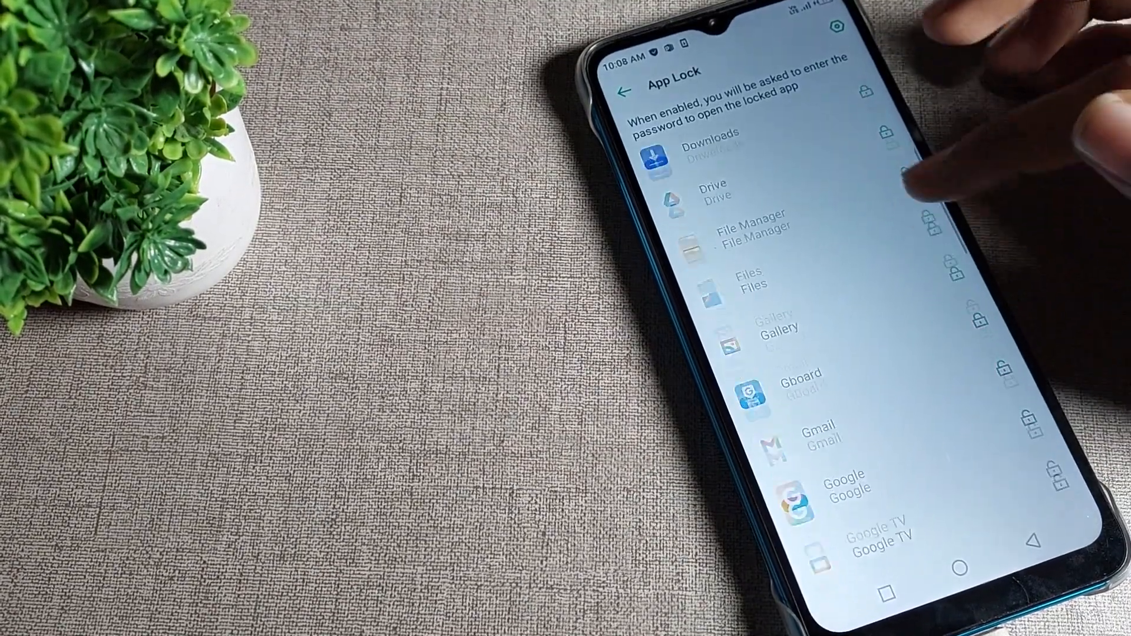
scroll(down, 3)
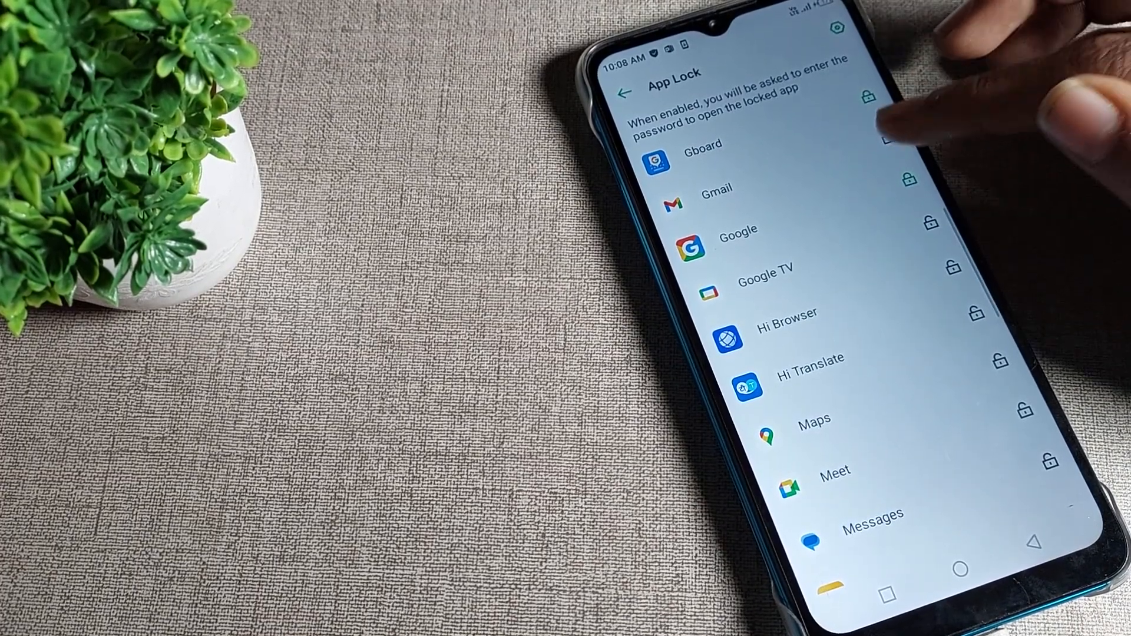
scroll(down, 3)
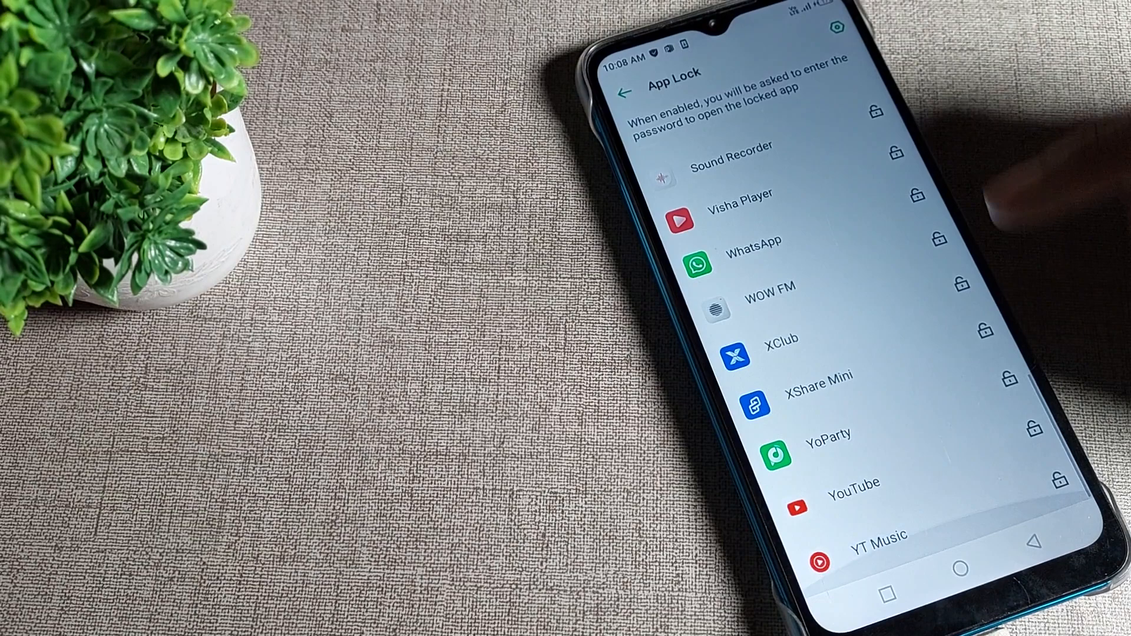
click(1061, 479)
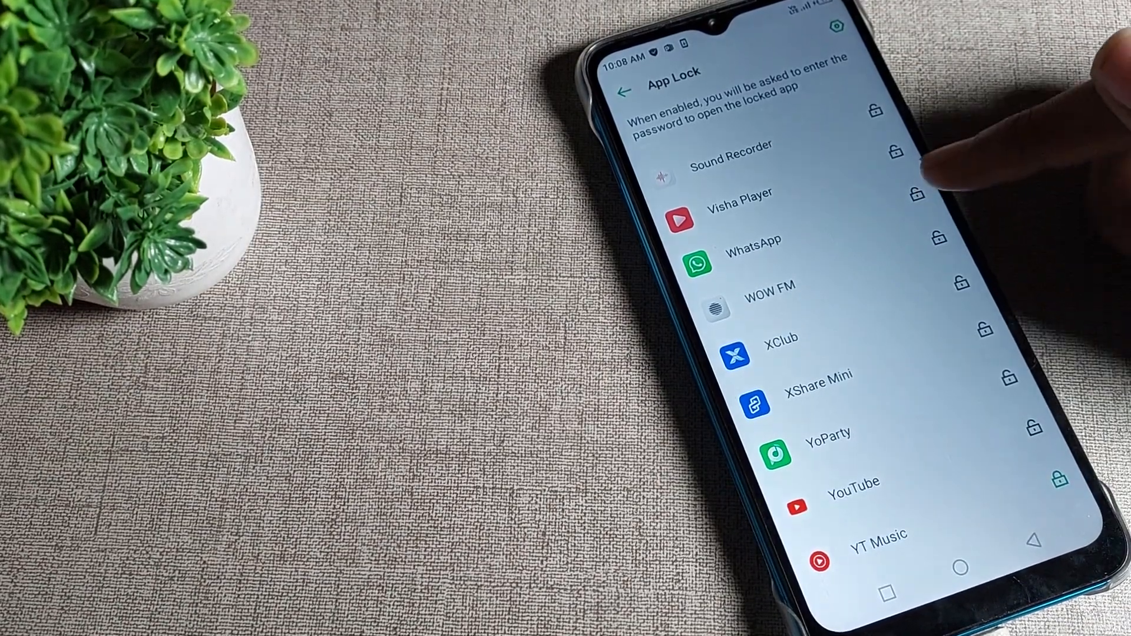
click(935, 194)
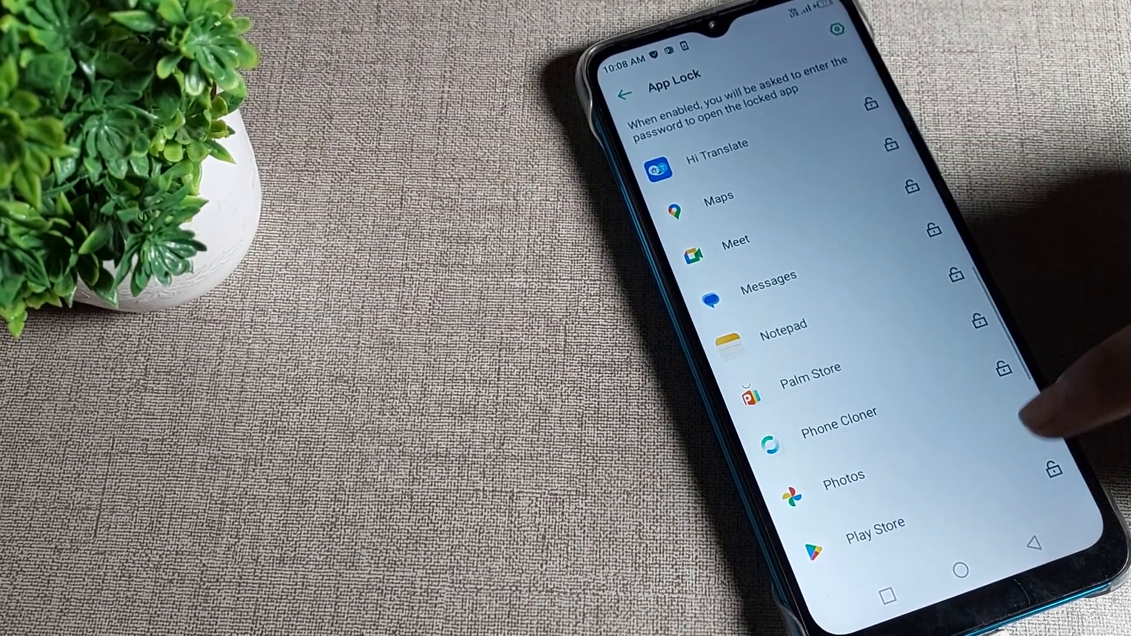
click(1033, 419)
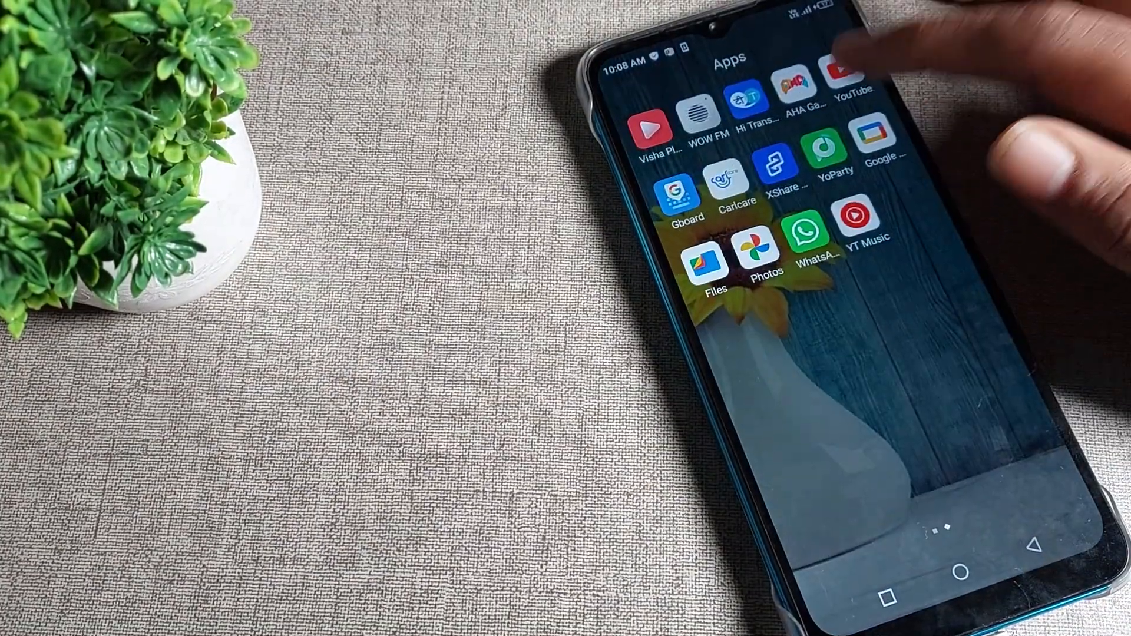
Launch YouTube to test the lock, then dismiss it from recents back to Home.
click(852, 95)
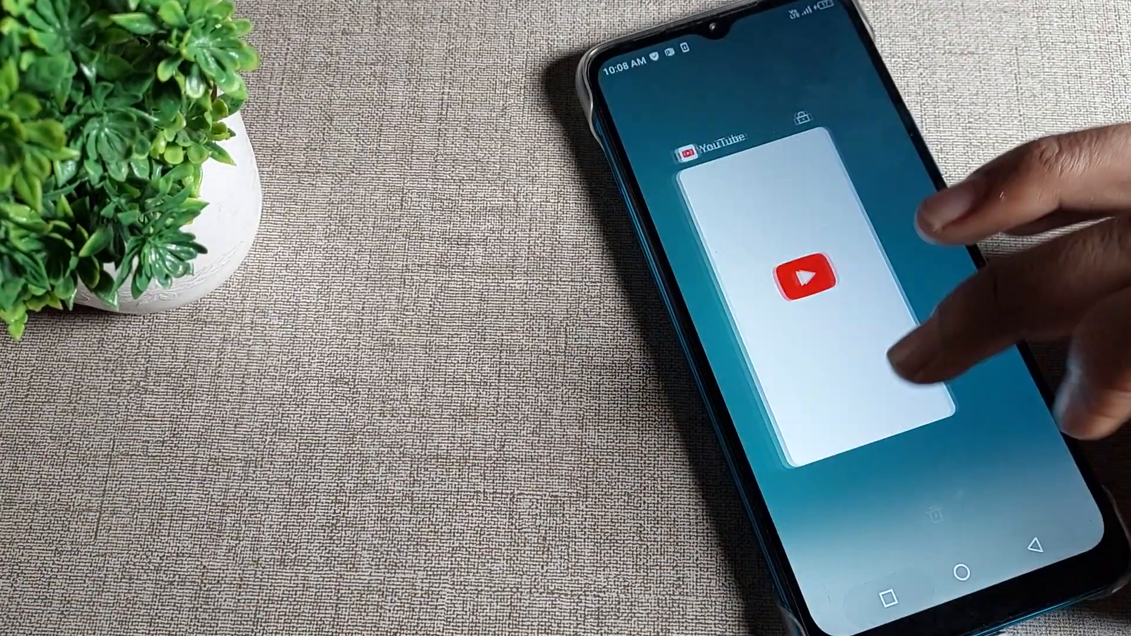
click(829, 288)
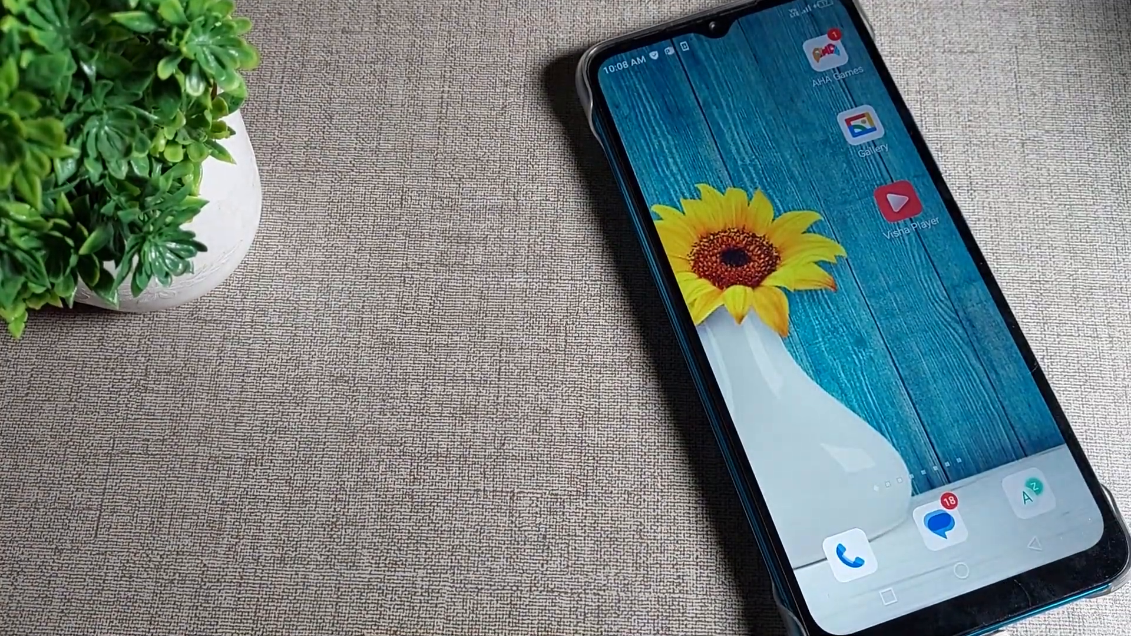